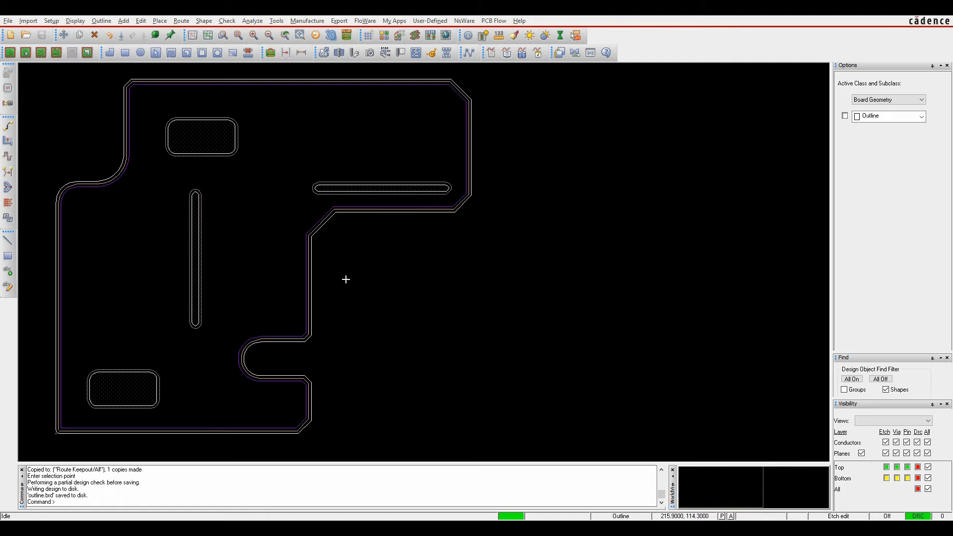
pyautogui.moveTo(362, 237)
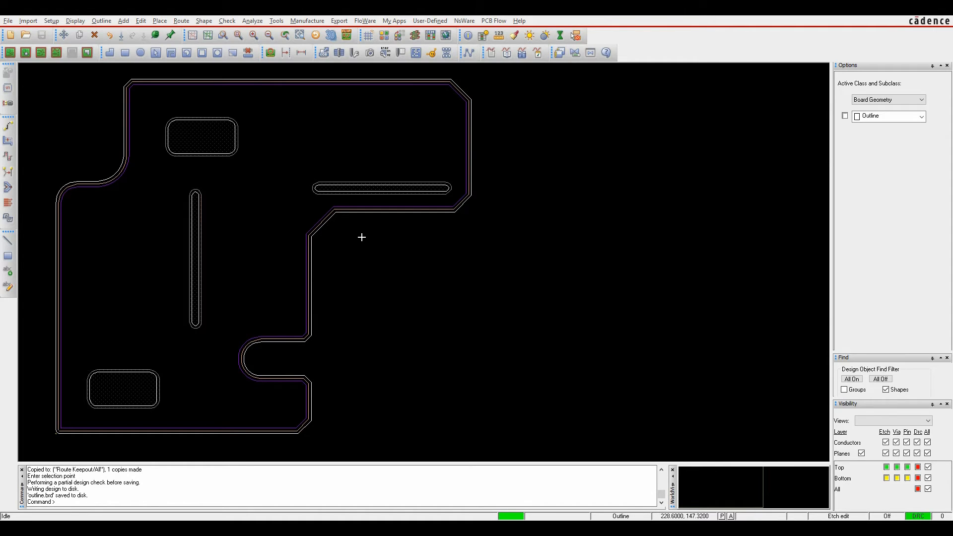
pyautogui.moveTo(380, 219)
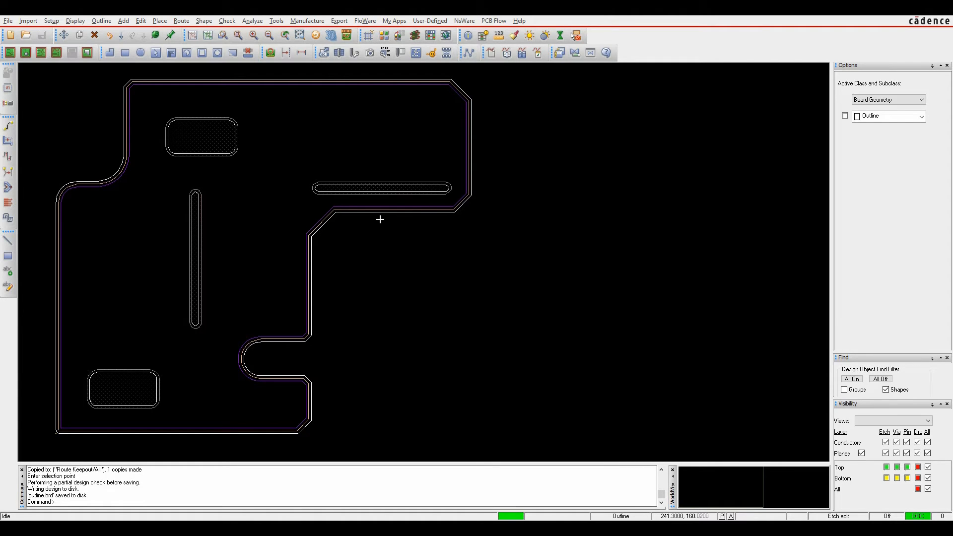
pyautogui.moveTo(298, 108)
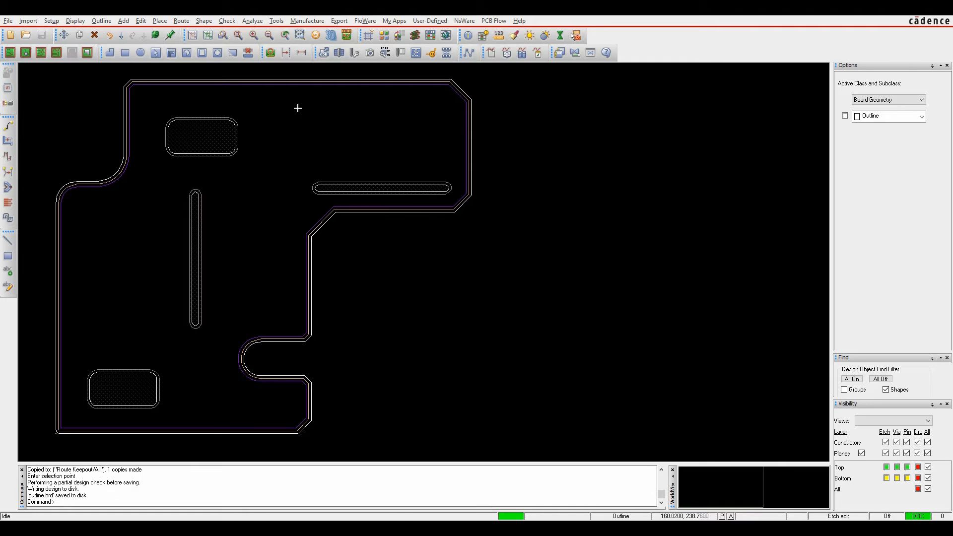
pyautogui.moveTo(160, 148)
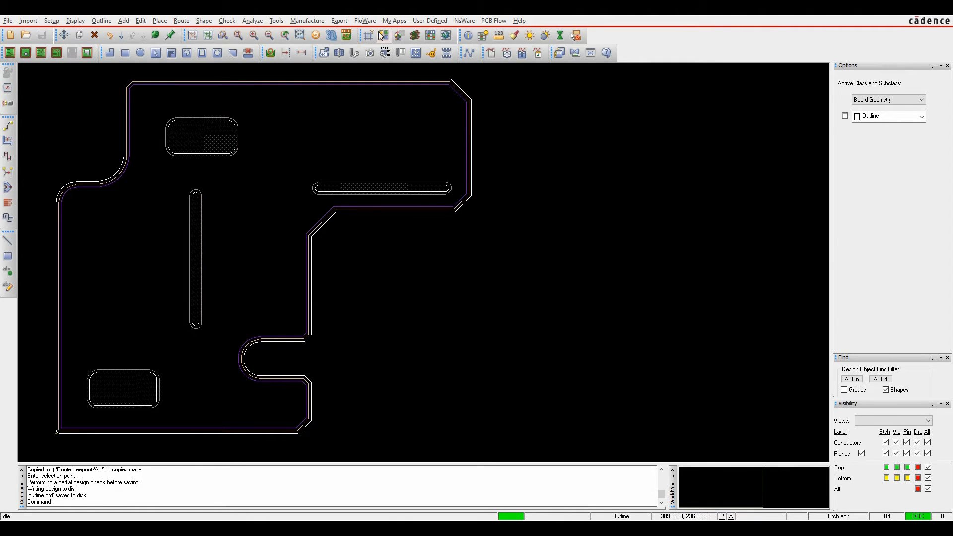
# Check the Color Dialog briefly, then save outline.brd so the overwrite prompt appears
pyautogui.click(384, 34)
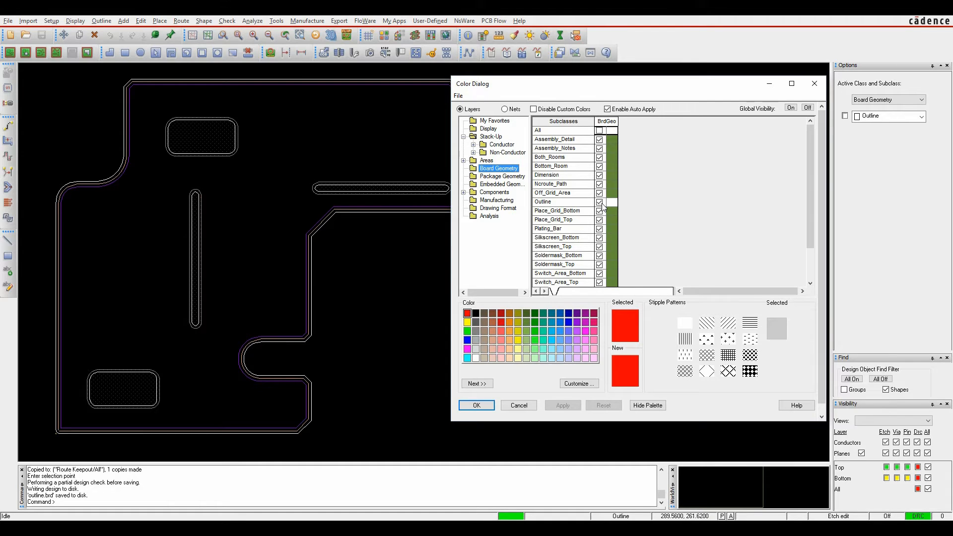
pyautogui.click(477, 405)
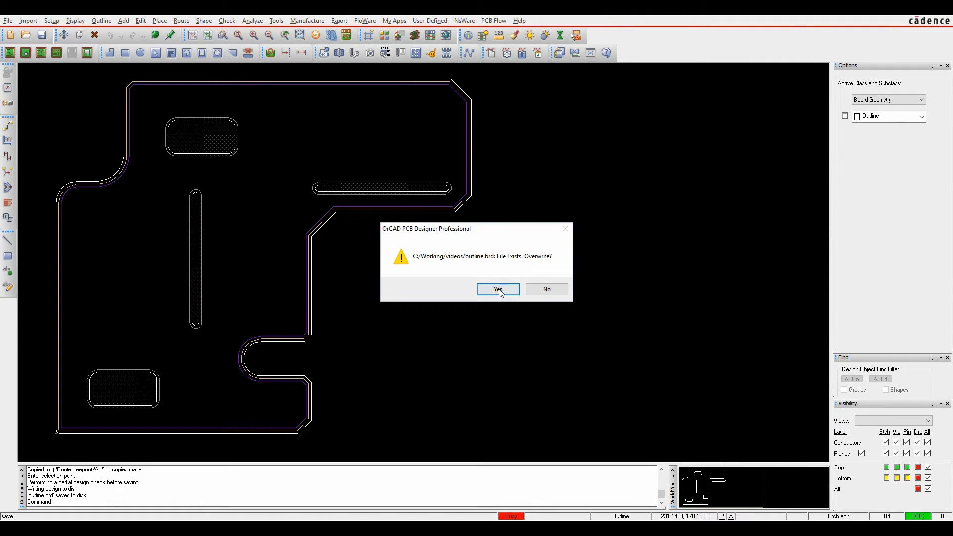
# Overwrite outline.brd, then reopen it in the 17.2 release and accept updating the 16.6 design
pyautogui.click(498, 289)
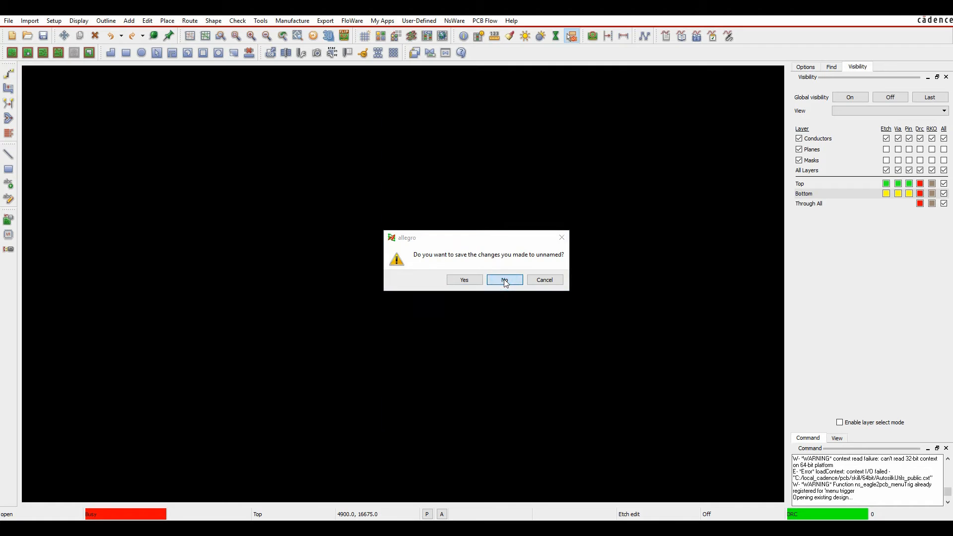
pyautogui.click(503, 280)
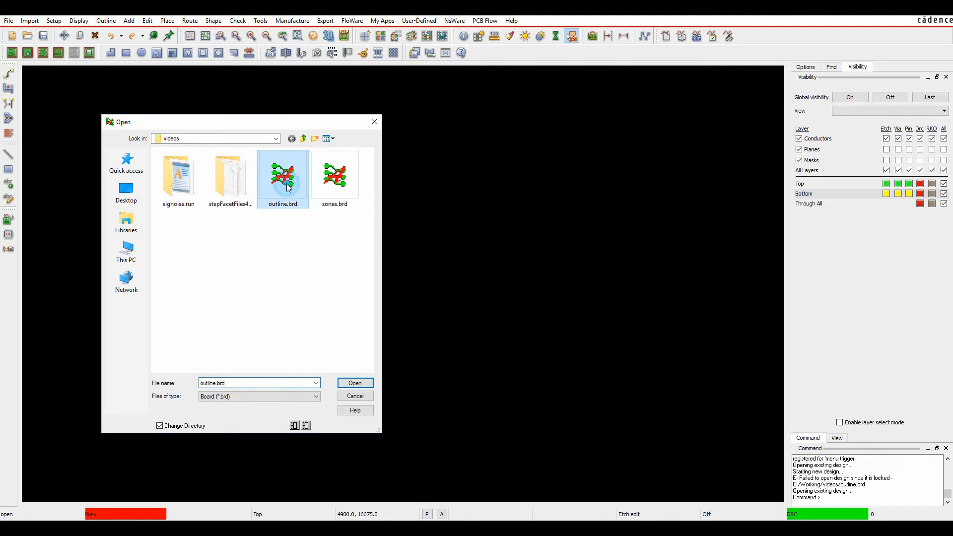
pyautogui.click(355, 383)
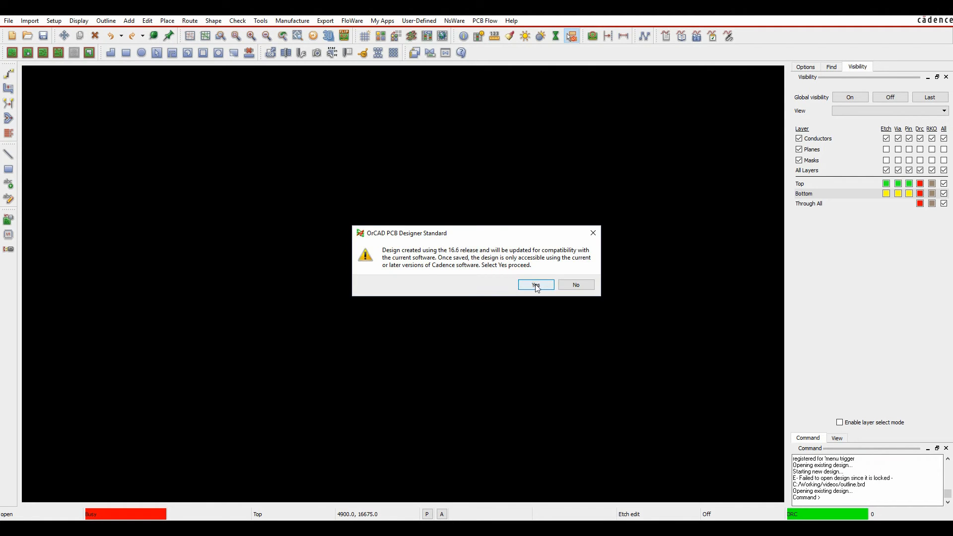
pyautogui.click(535, 285)
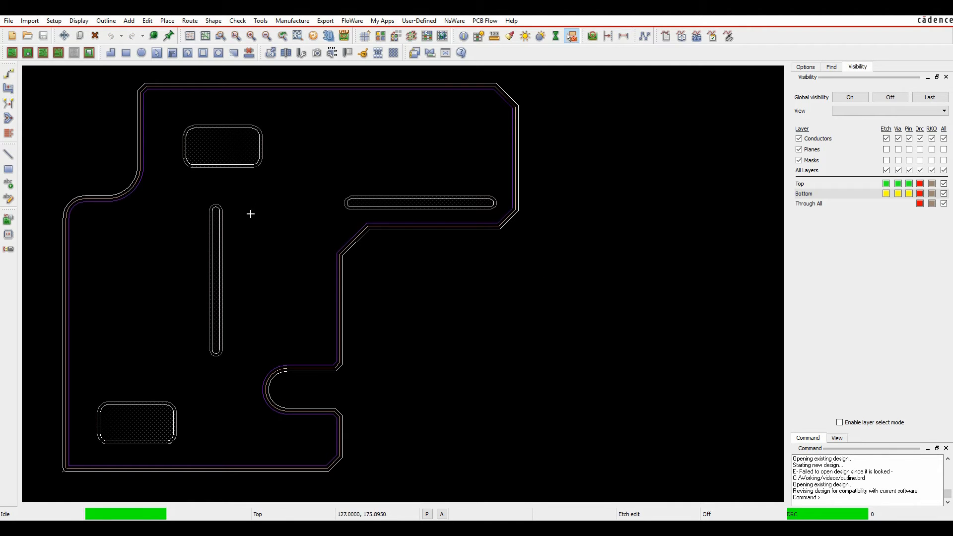
pyautogui.moveTo(177, 80)
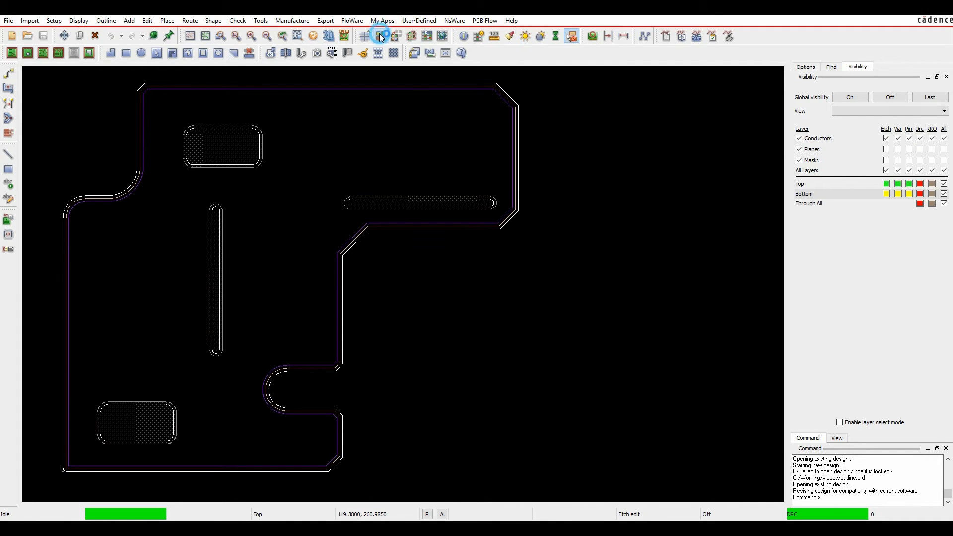
# In Color/Visibility Geometry, colour Cutout green, hide the old Outline subclass, and apply
pyautogui.click(378, 36)
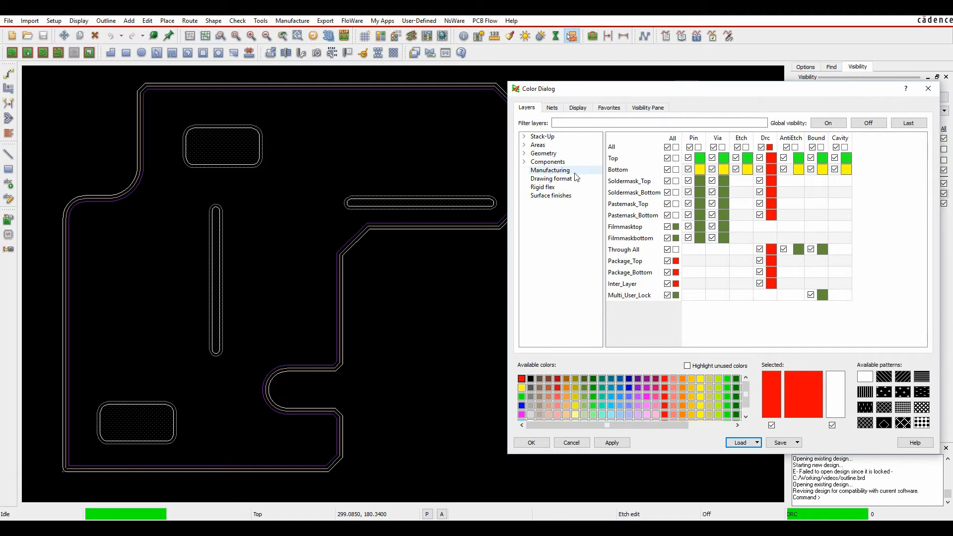
pyautogui.click(543, 153)
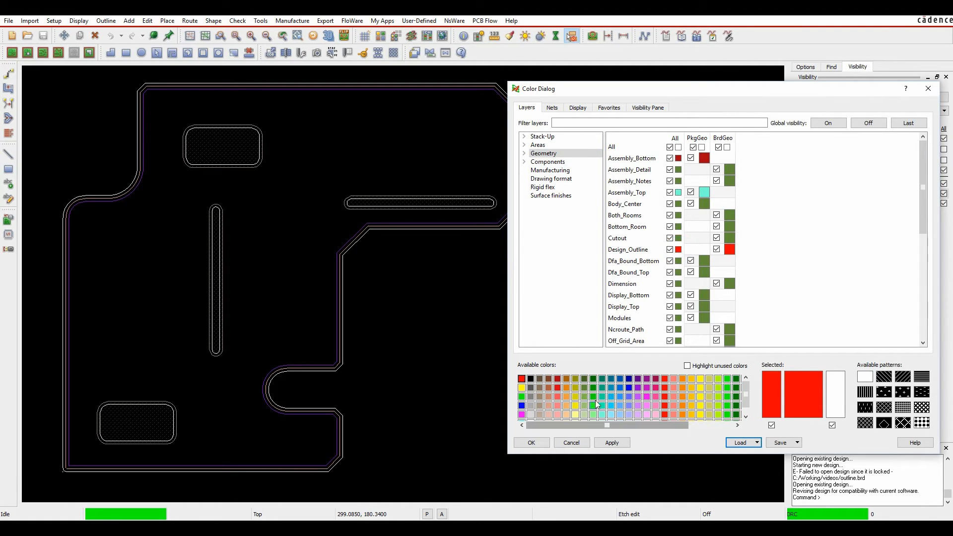
pyautogui.click(592, 405)
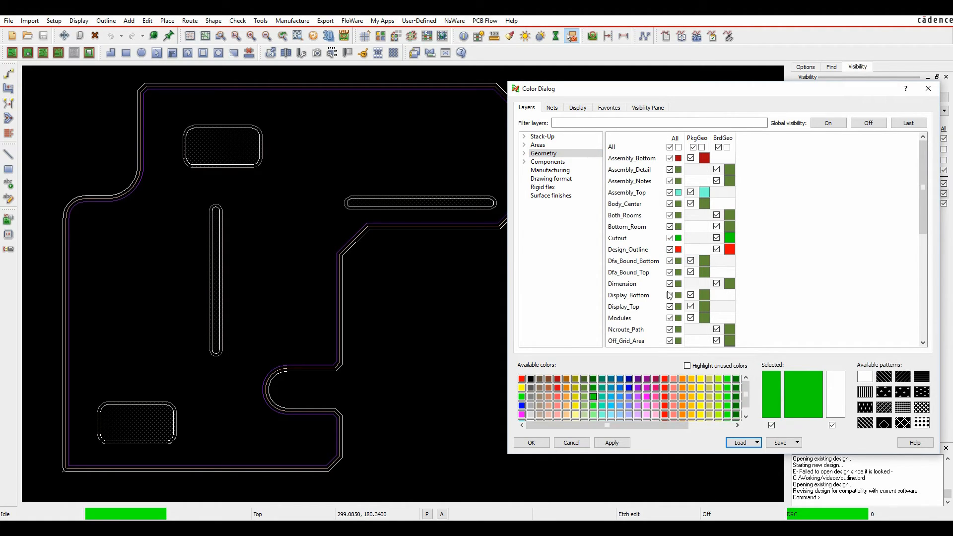
pyautogui.scroll(-3)
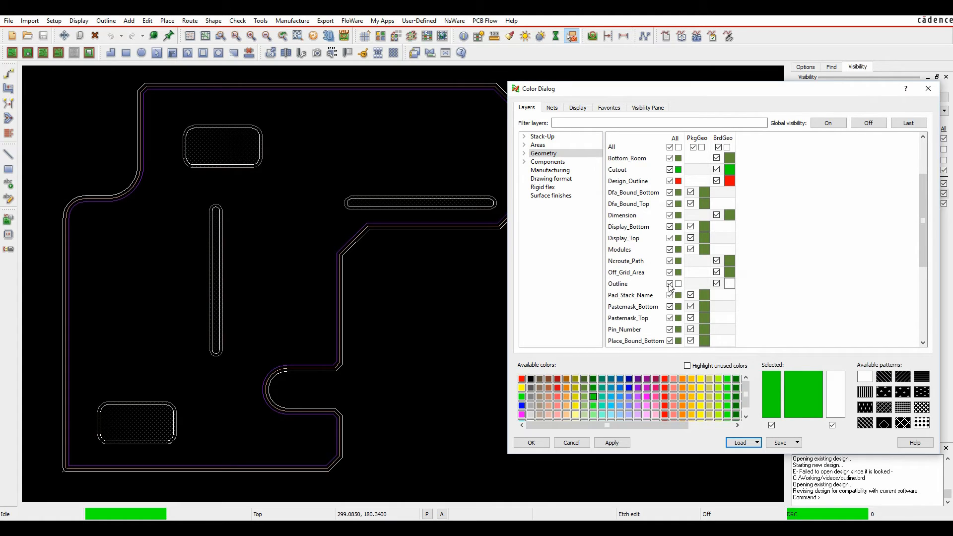
pyautogui.click(669, 284)
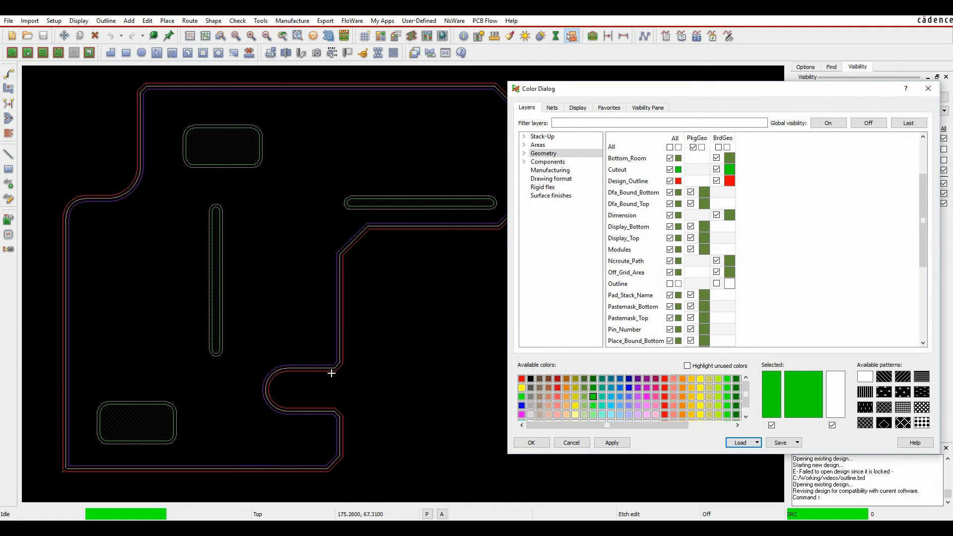
pyautogui.moveTo(281, 396)
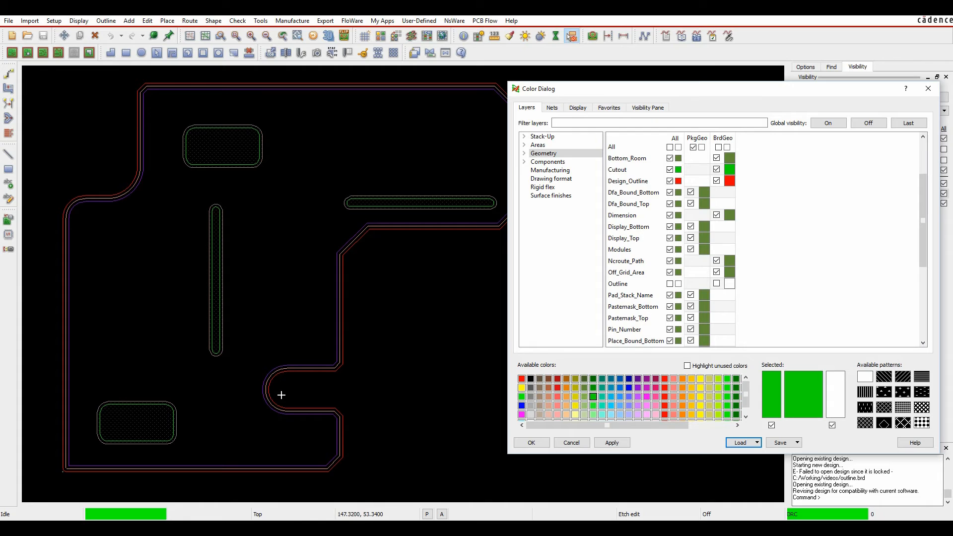
pyautogui.moveTo(131, 389)
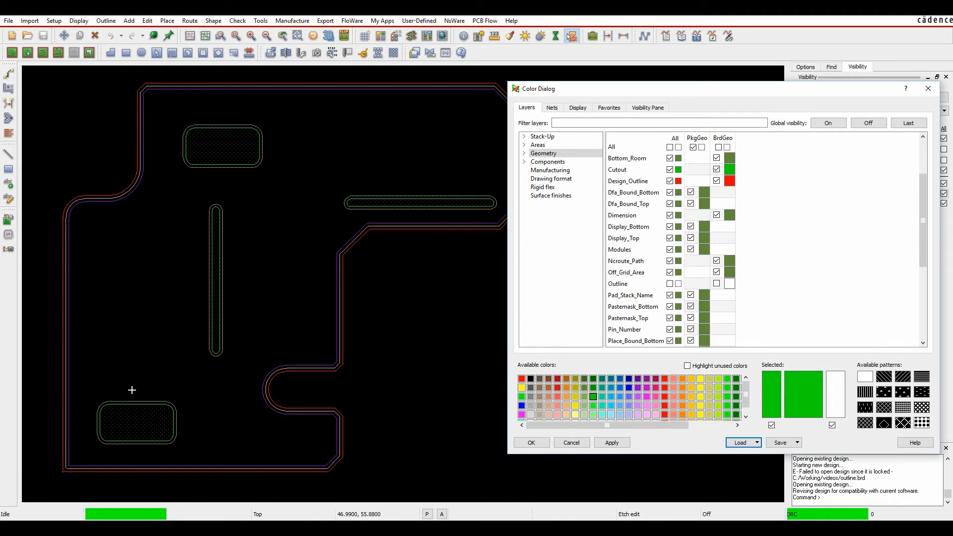
pyautogui.click(612, 442)
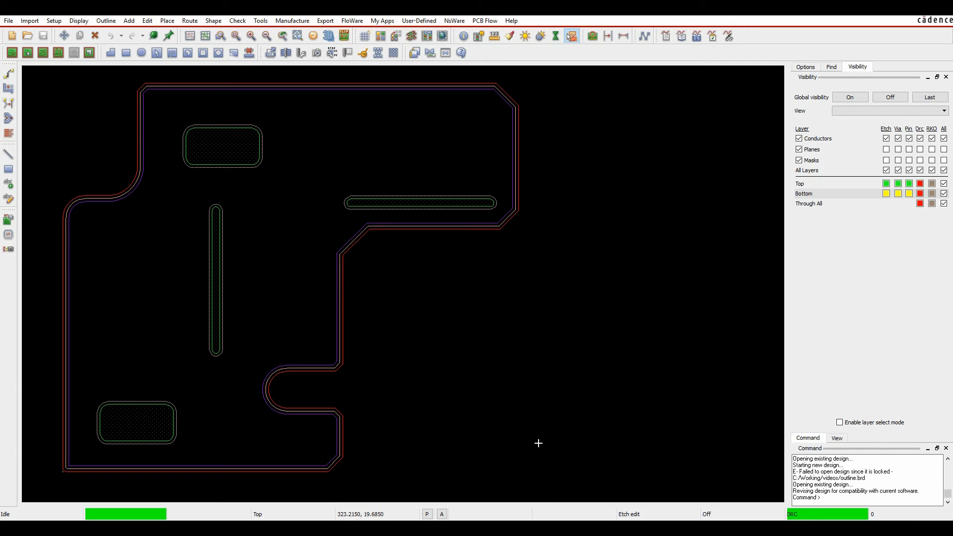
pyautogui.moveTo(347, 154)
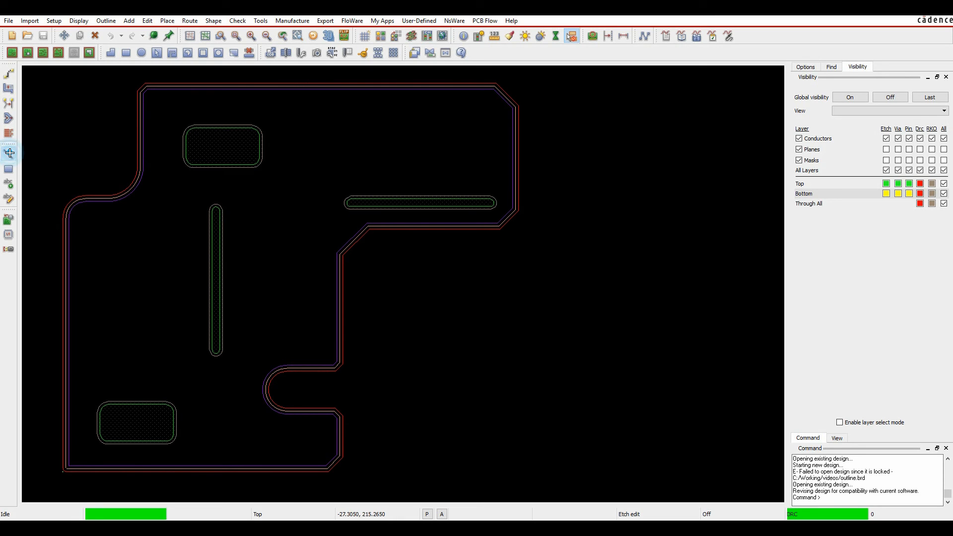
# Start an unfilled Shape Add on Board Geometry class, Design_Outline subclass
pyautogui.click(803, 67)
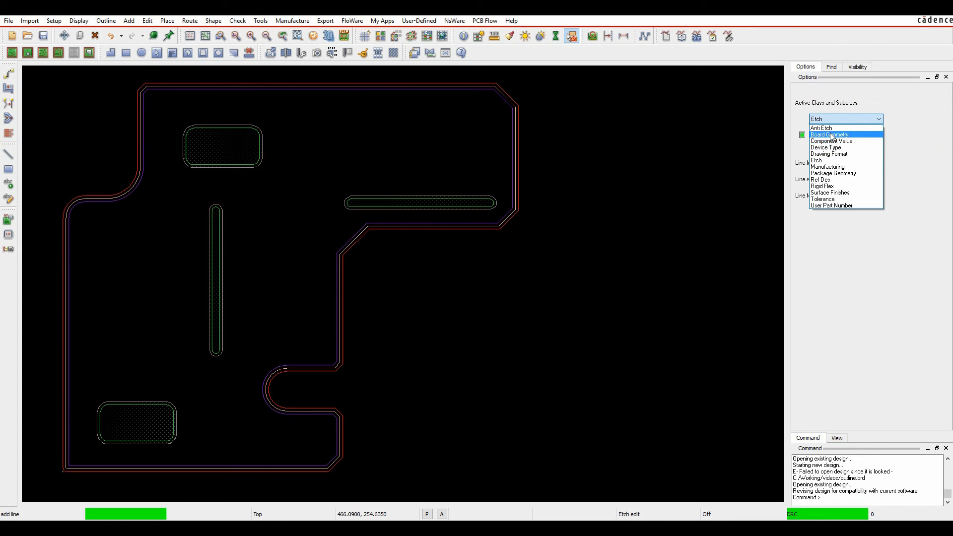
pyautogui.click(831, 134)
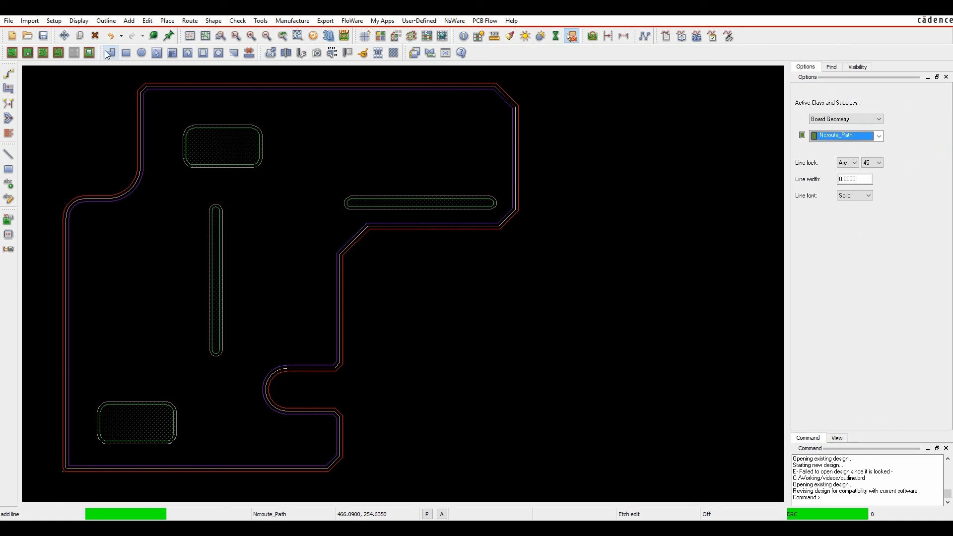
pyautogui.click(109, 52)
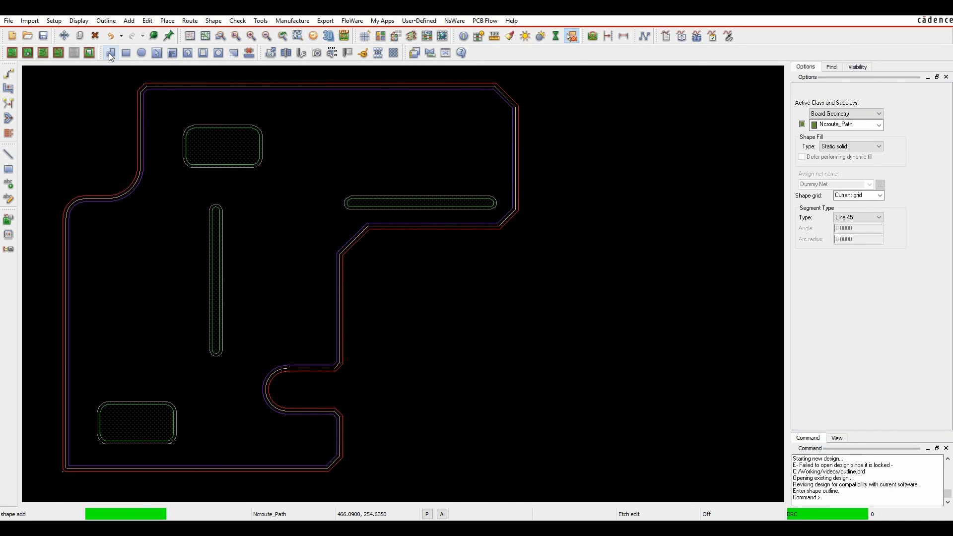
pyautogui.click(879, 125)
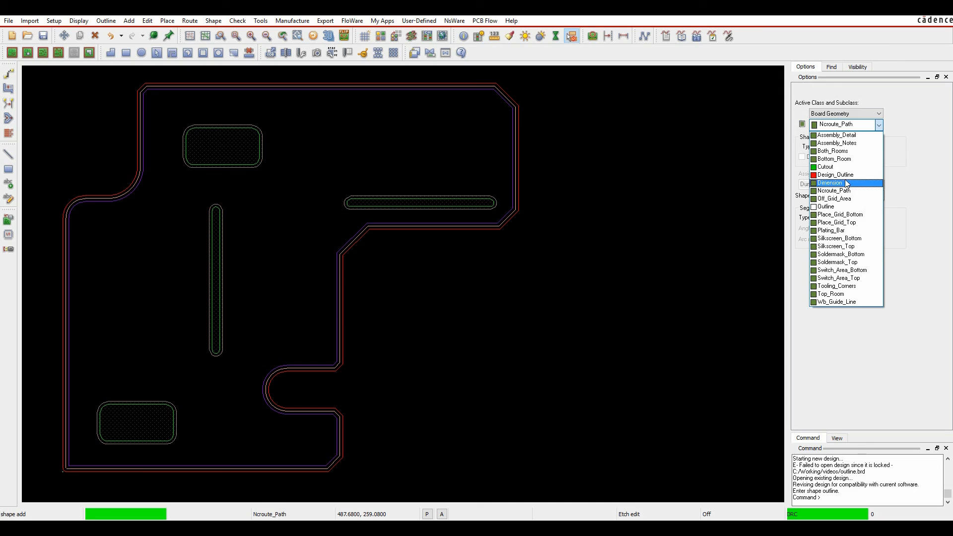
pyautogui.click(836, 175)
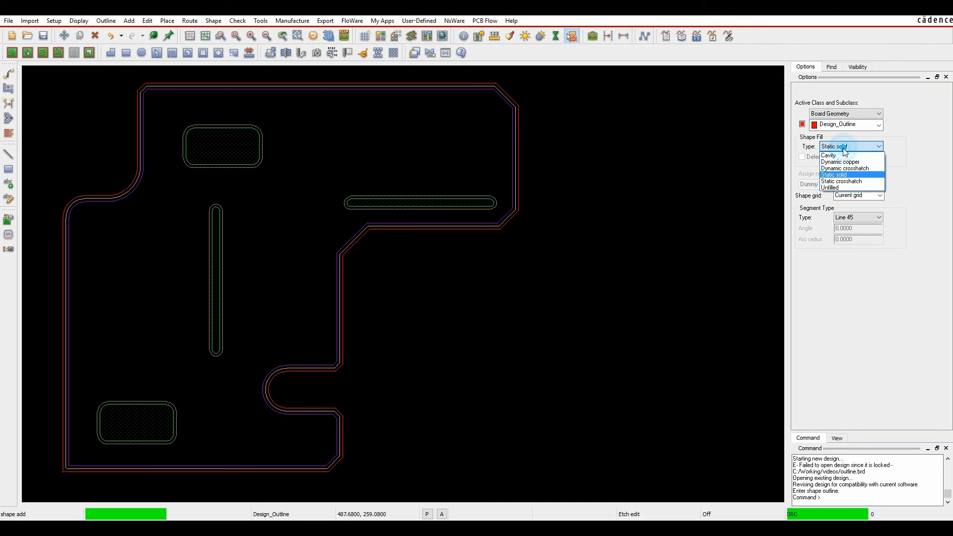
pyautogui.click(830, 188)
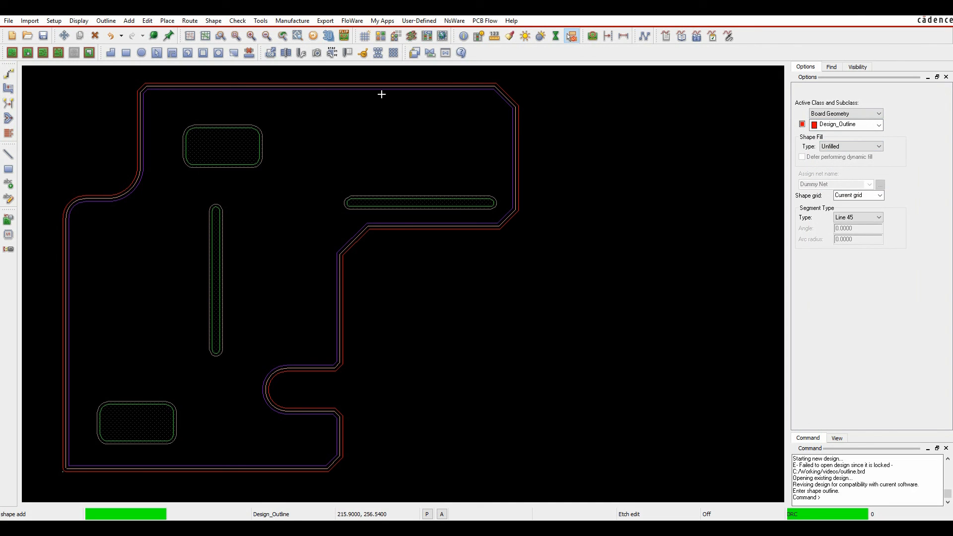